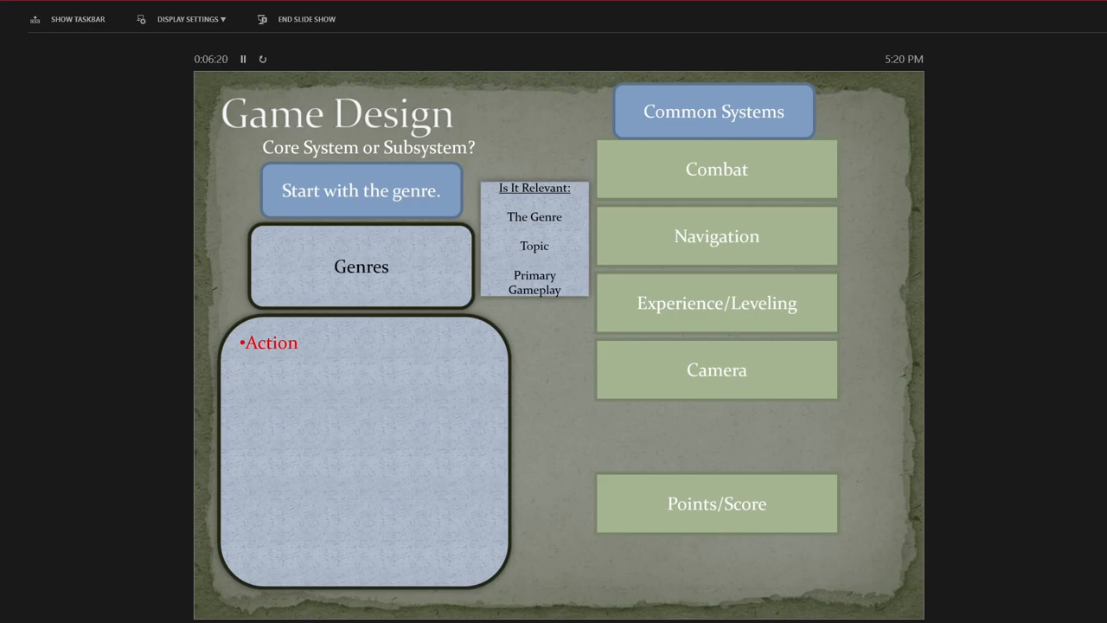
Advance the slide show to the Adventure genre, showing Navigation, Points/Score and Conversation
left_click(716, 169)
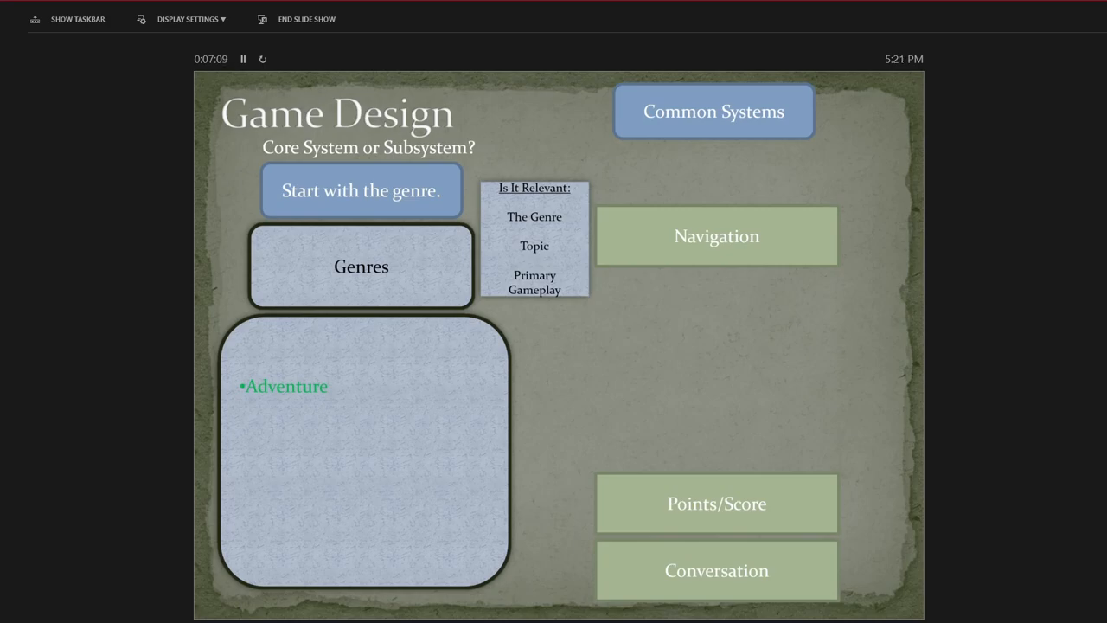
Advance past Adventure to the Role Playing genre build, with no systems listed yet
left_click(716, 237)
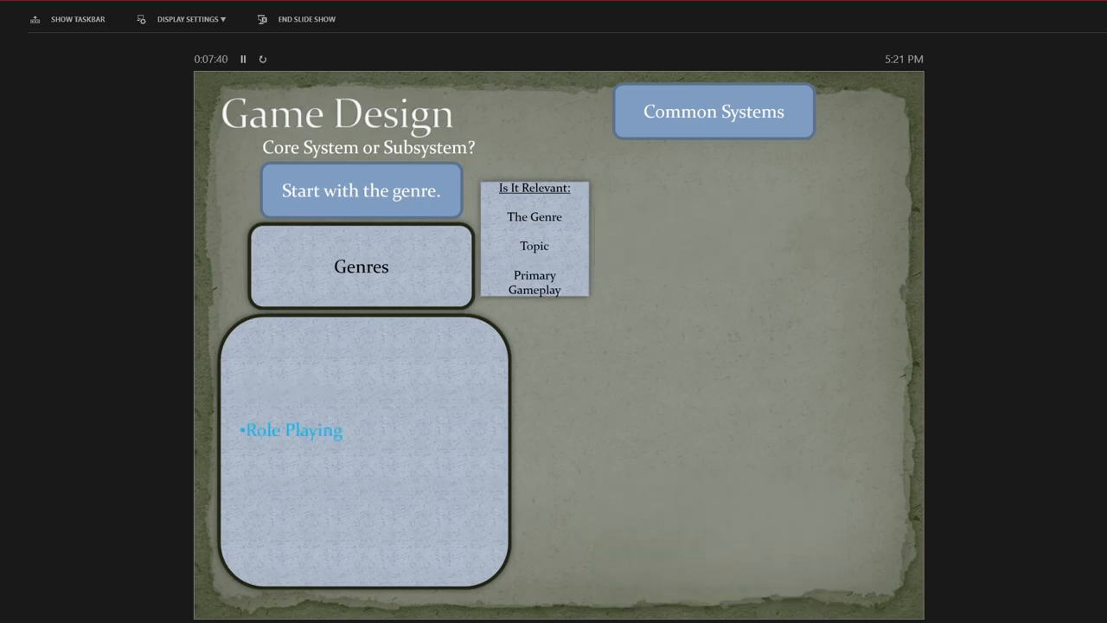
left_click(713, 111)
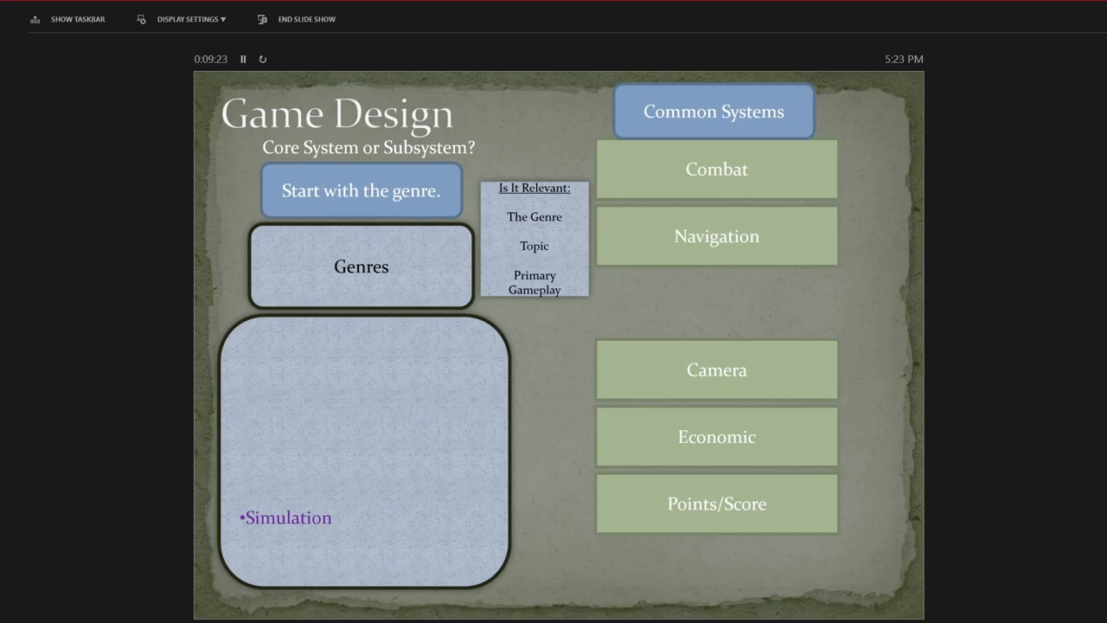
Advance past the Simulation genre to the Myst 'Name the Core System' quiz slide
left_click(715, 169)
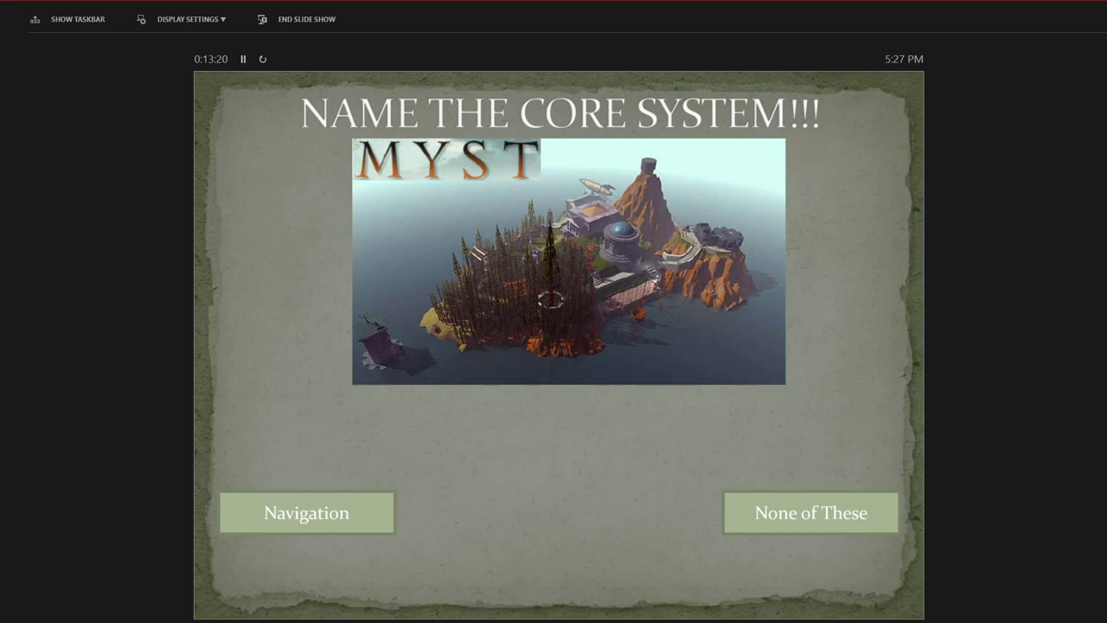
mouse_move(642, 615)
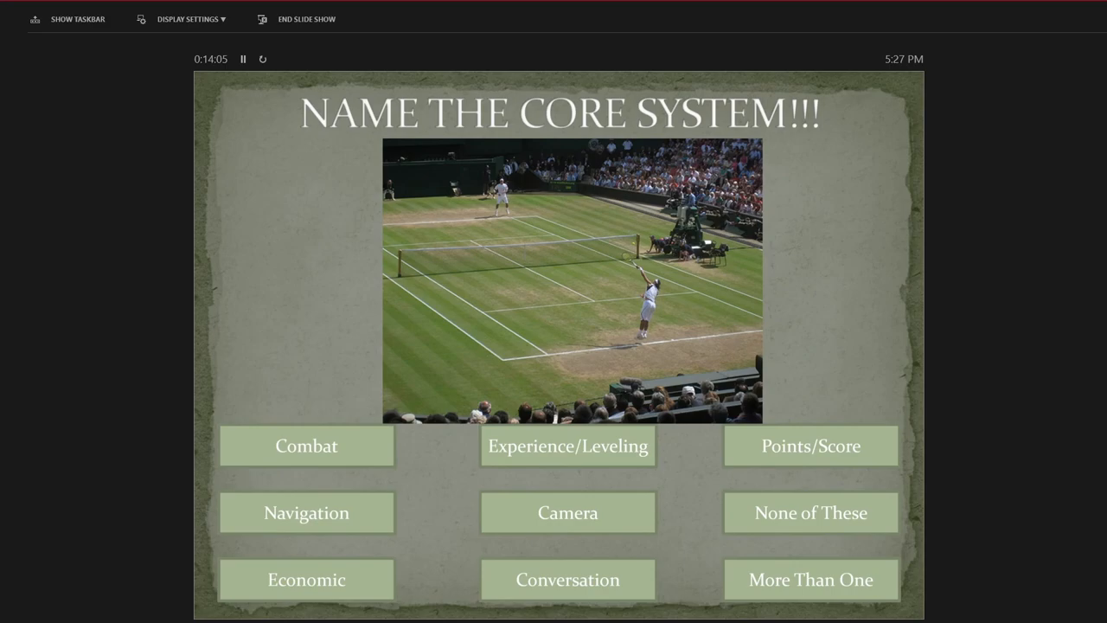
left_click(306, 445)
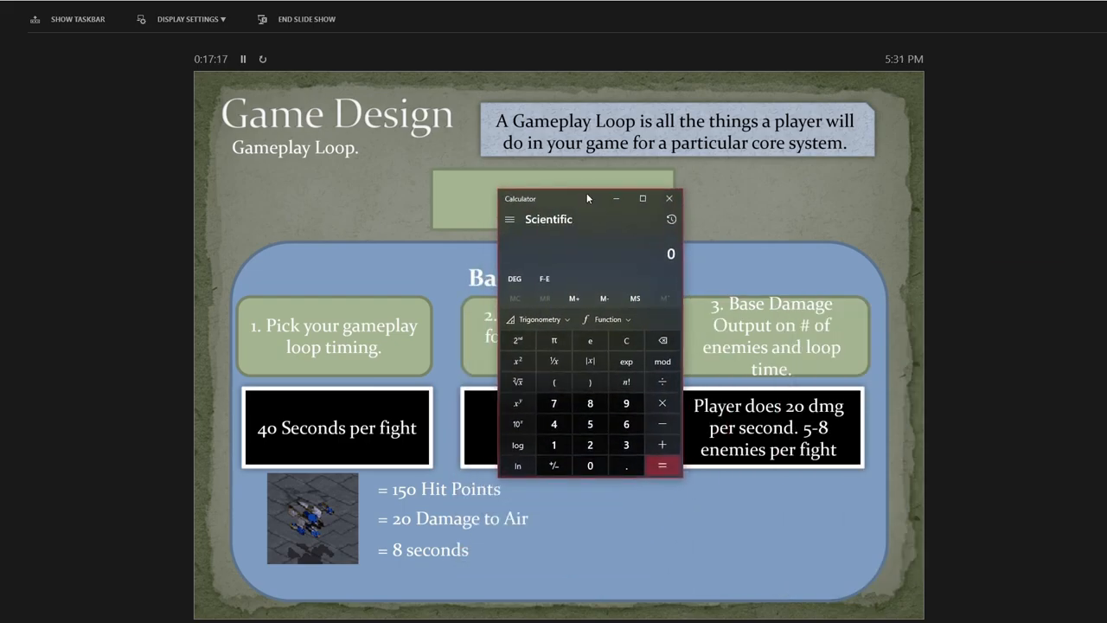
Compute 20 × 8 = 160 and 8 × 100 = 800 in Calculator, then clear the result
left_click_drag(588, 198, 652, 200)
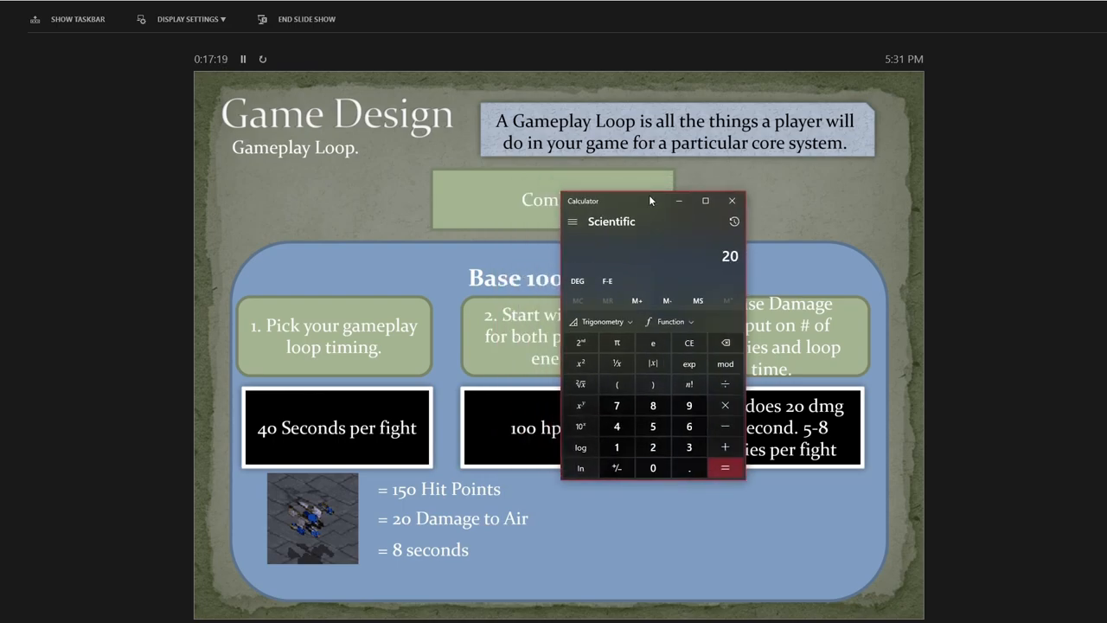
left_click(724, 404)
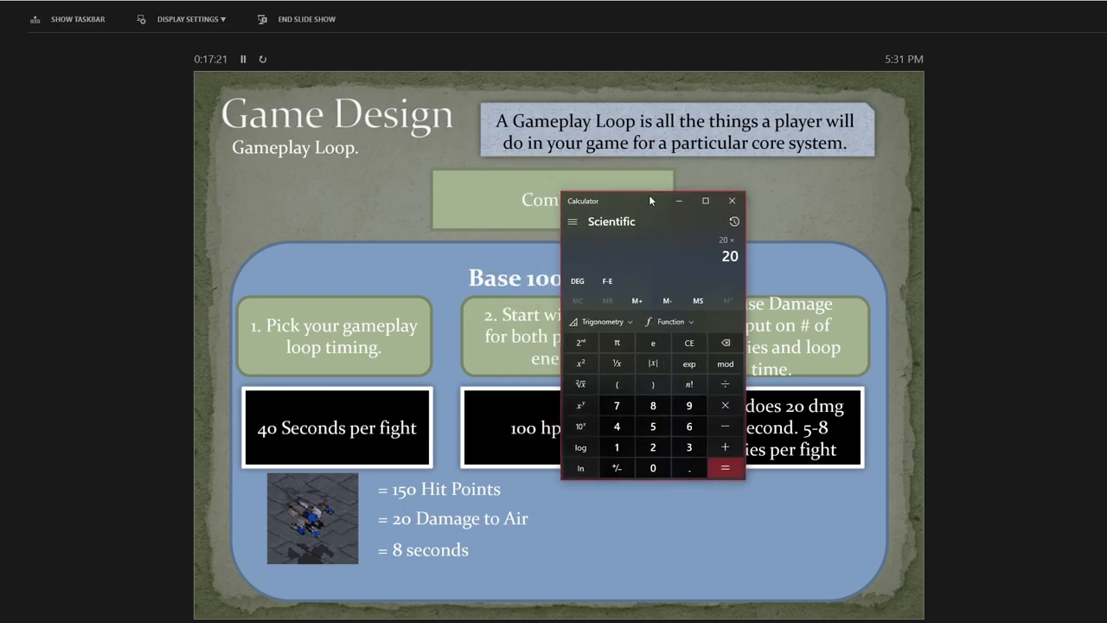
left_click(724, 467)
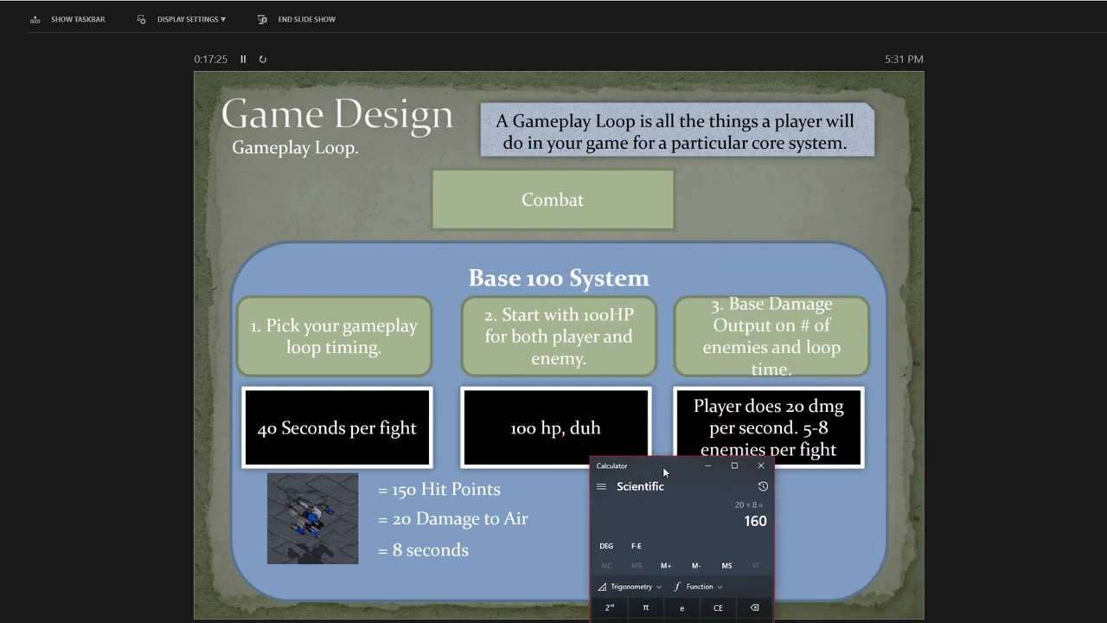
left_click_drag(663, 466, 973, 230)
type("5")
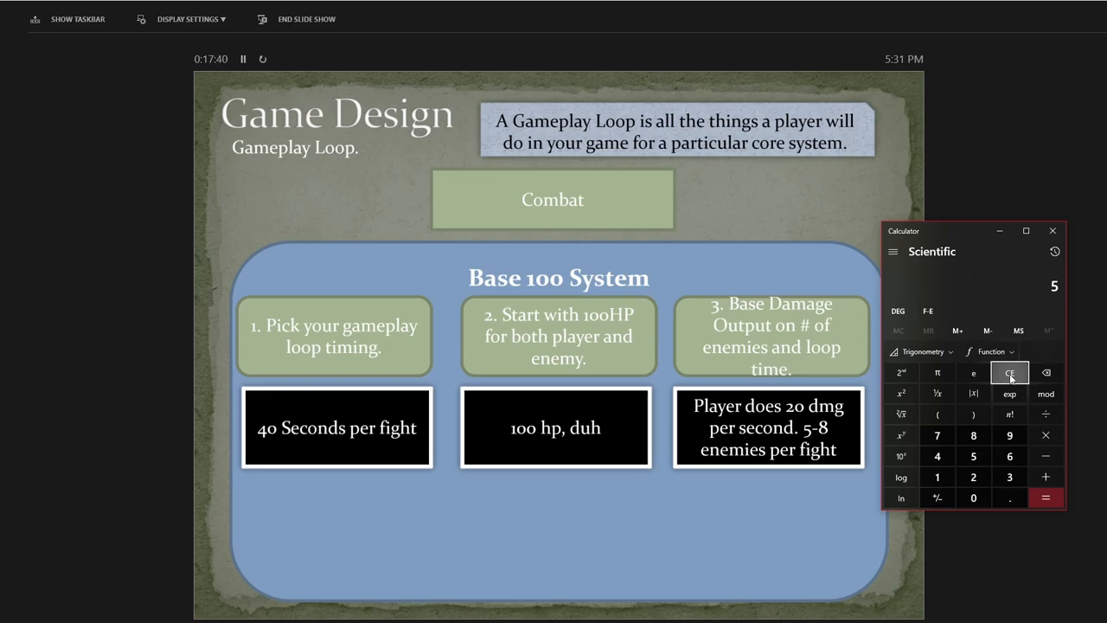
left_click(1046, 497)
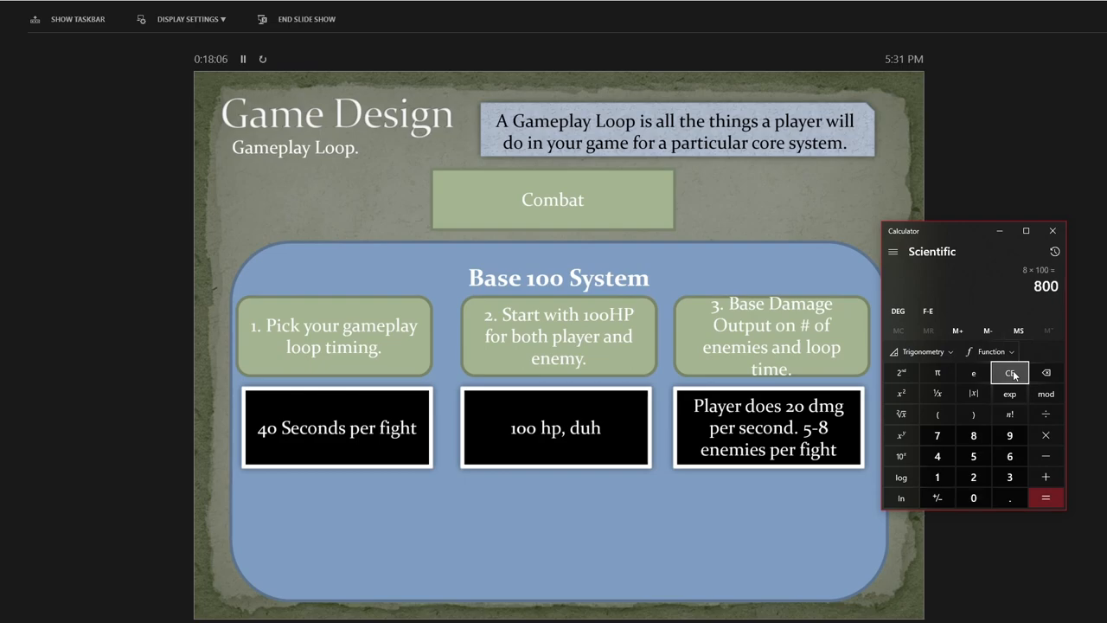
left_click(1051, 406)
type("7")
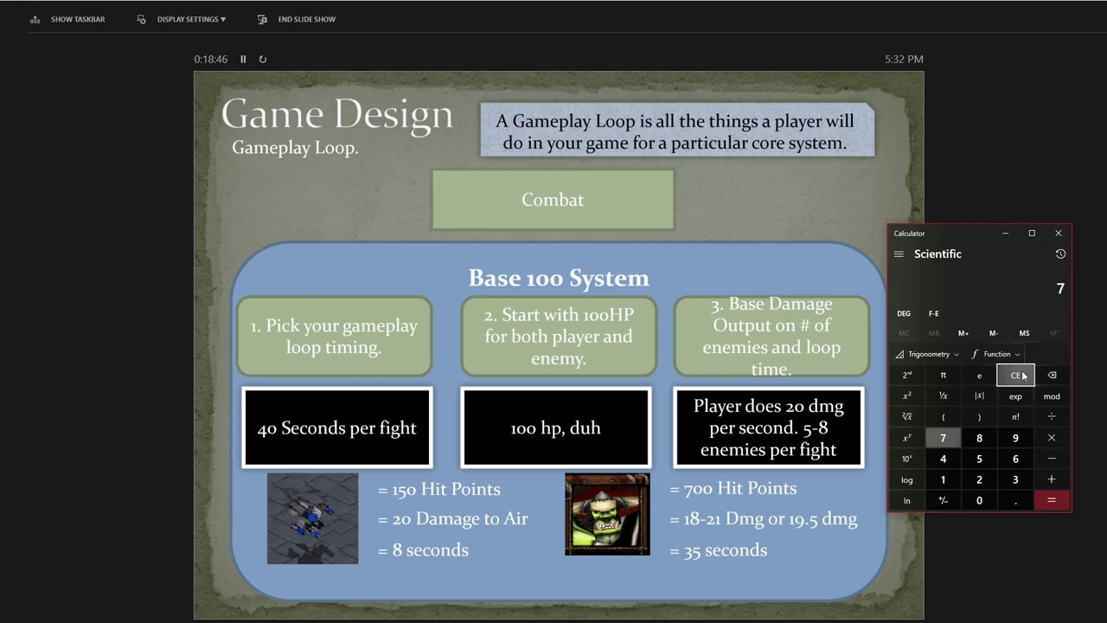
Clear Calculator, divide 700 by 19.5 for about 35.9, and close Calculator
left_click(1051, 420)
type("19.5")
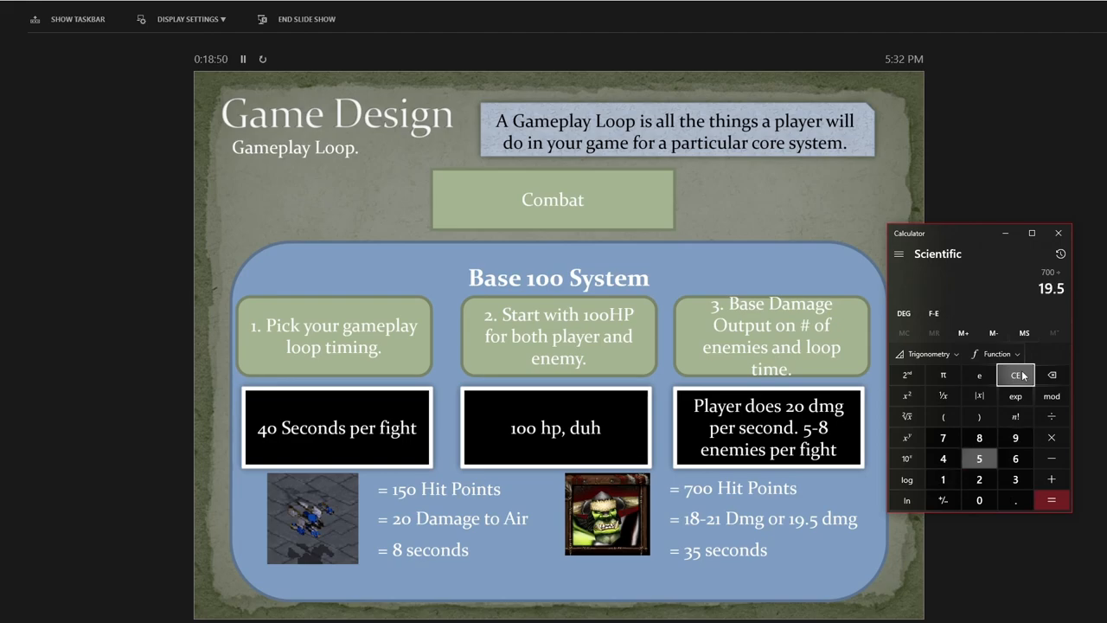
left_click(1054, 496)
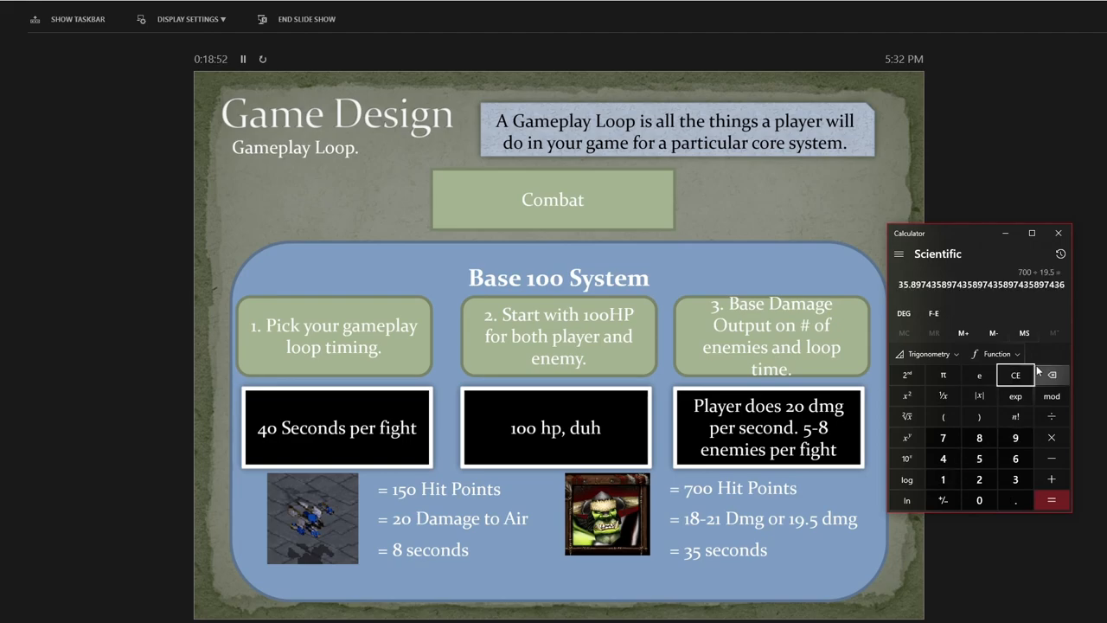
mouse_move(986, 364)
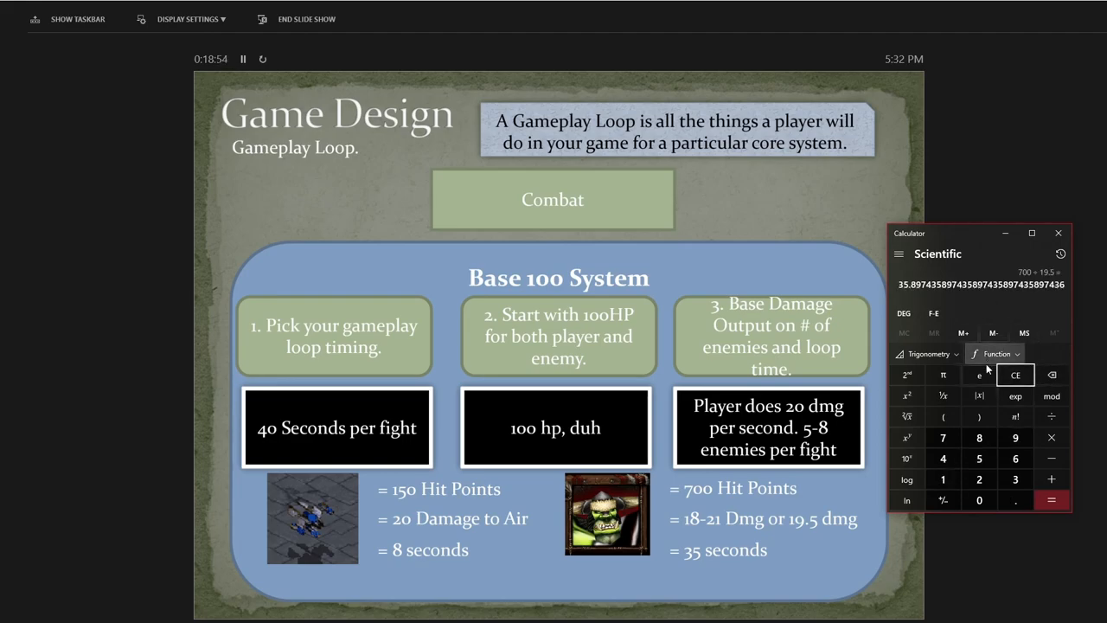
mouse_move(1060, 235)
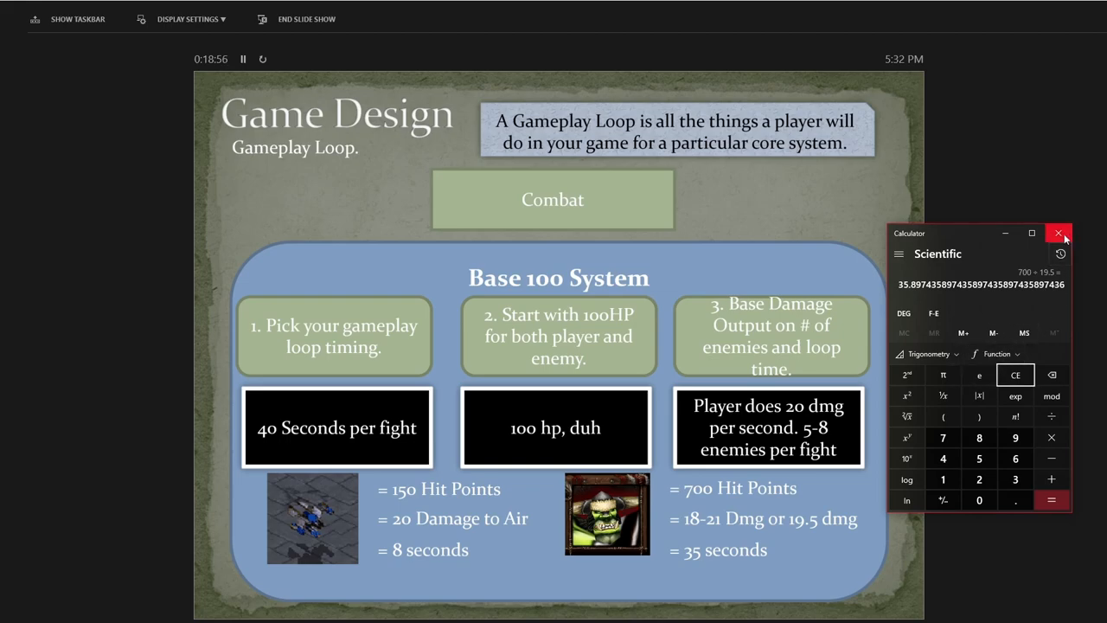
mouse_move(1063, 234)
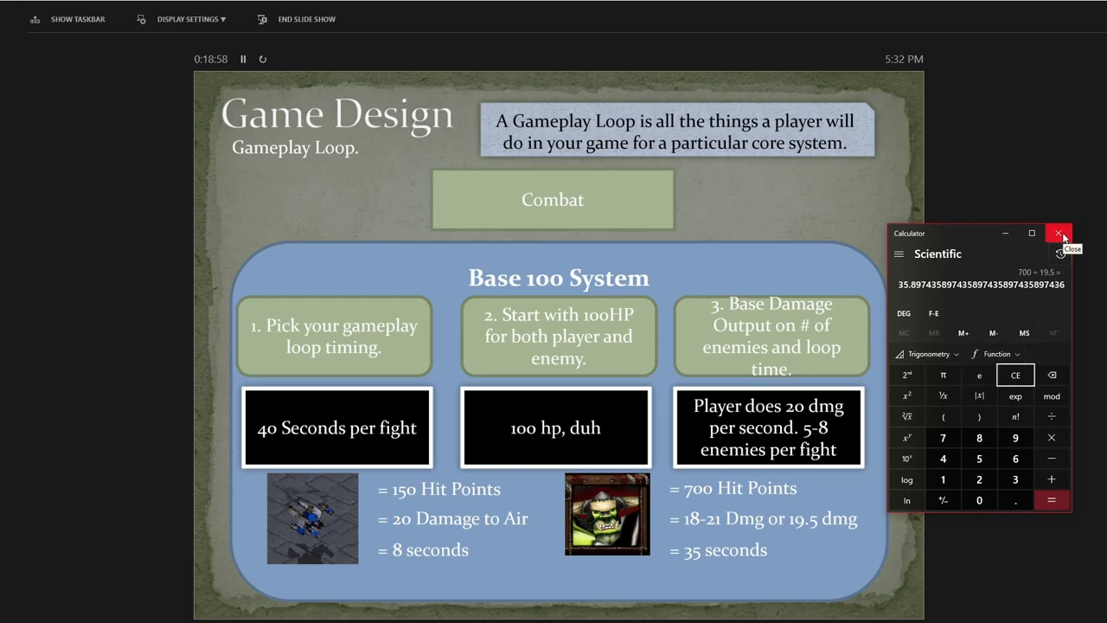
left_click(1059, 233)
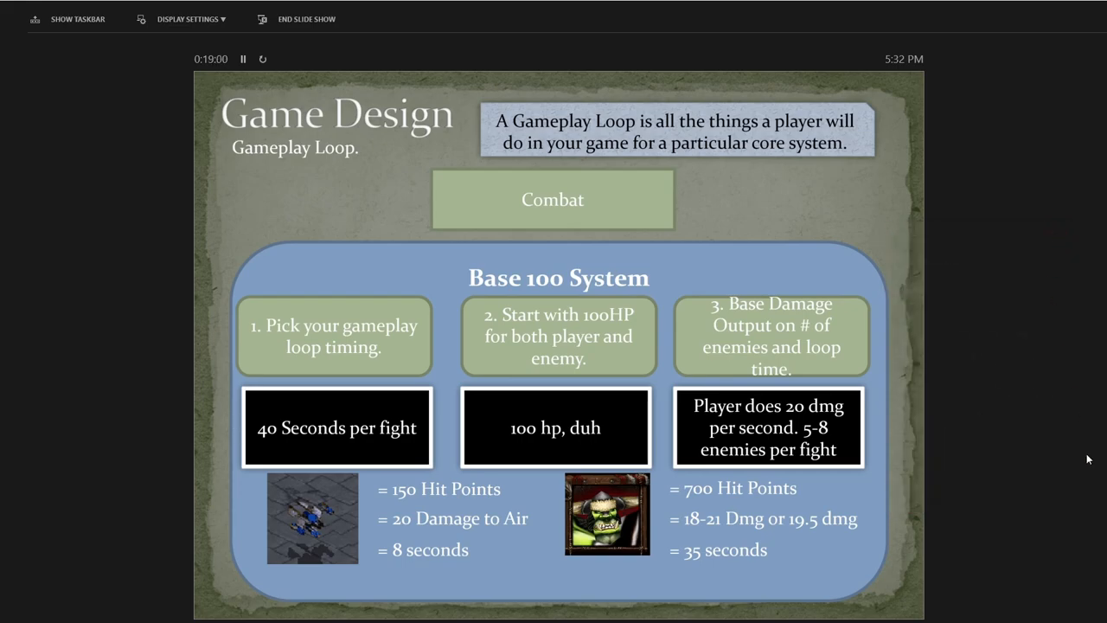
mouse_move(1032, 512)
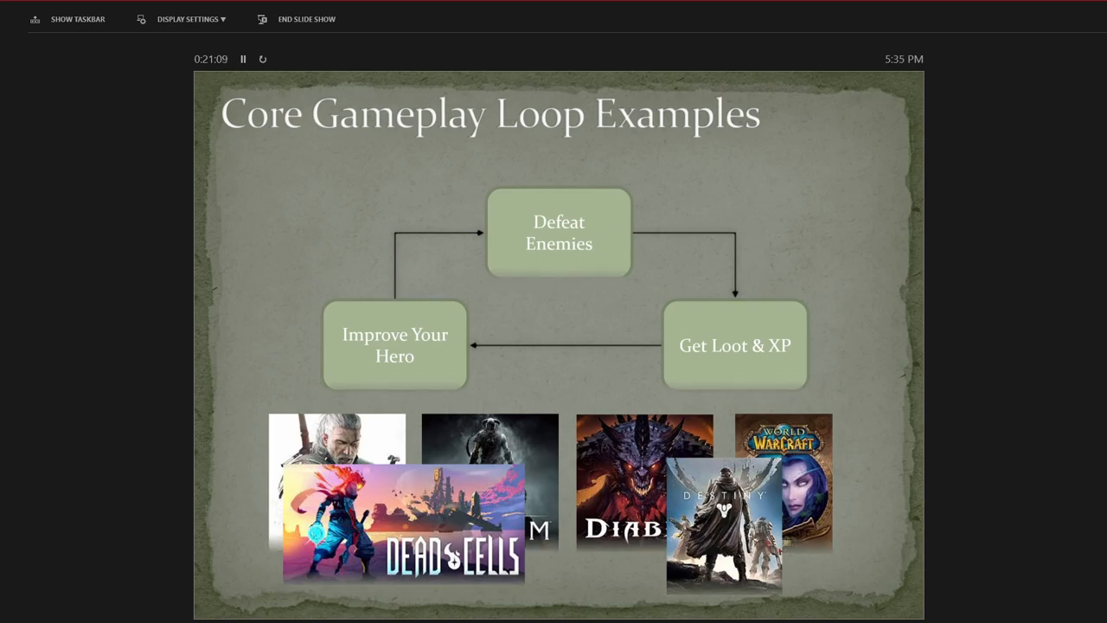
Show the Gather Resources, Build Stuff loop example through its closing Upgrade box
key("Right")
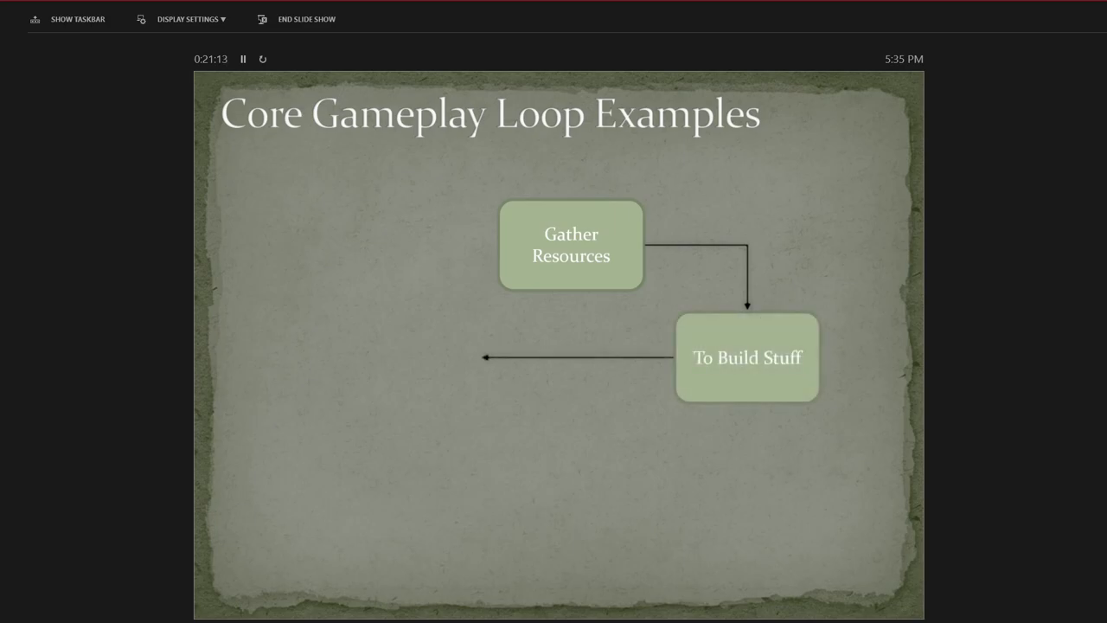
key("right")
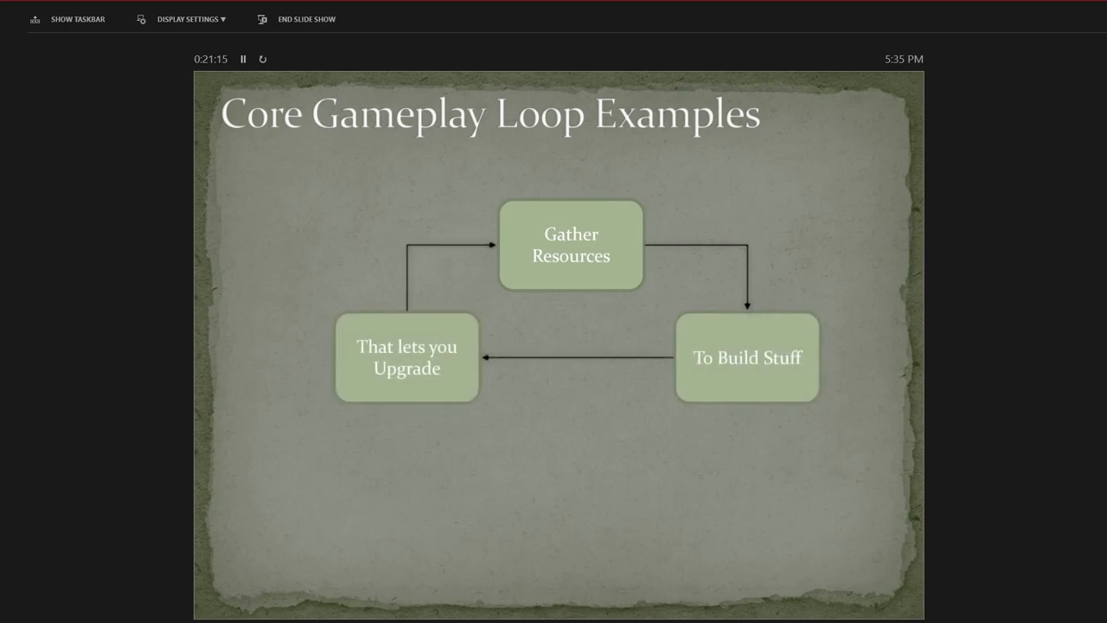